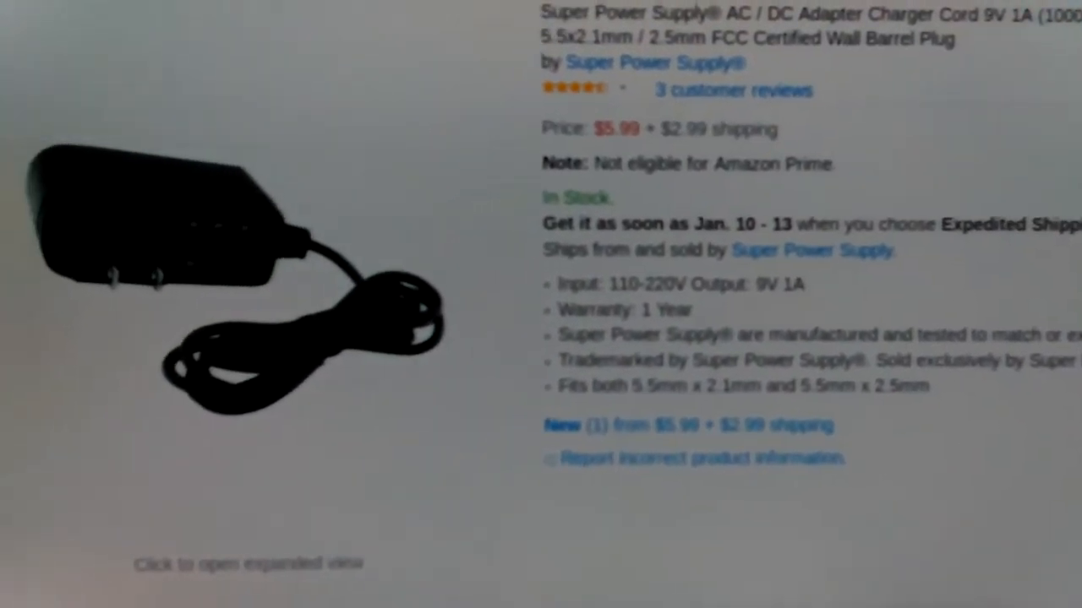
{"action": "scroll", "scroll_direction": "down", "scroll_amount": 3}
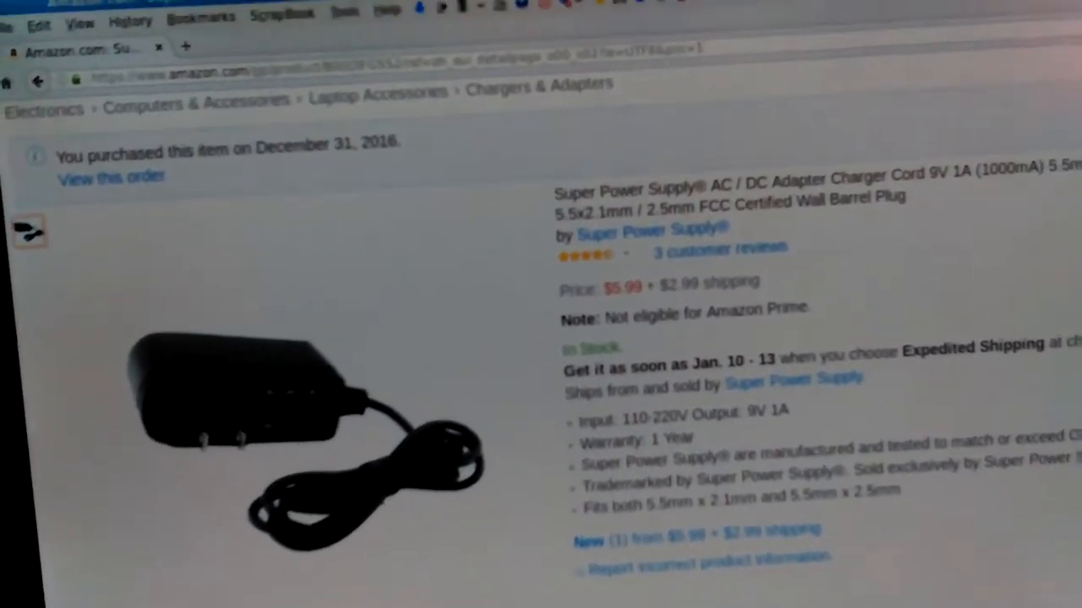
{"action": "scroll", "scroll_direction": "down", "scroll_amount": 3}
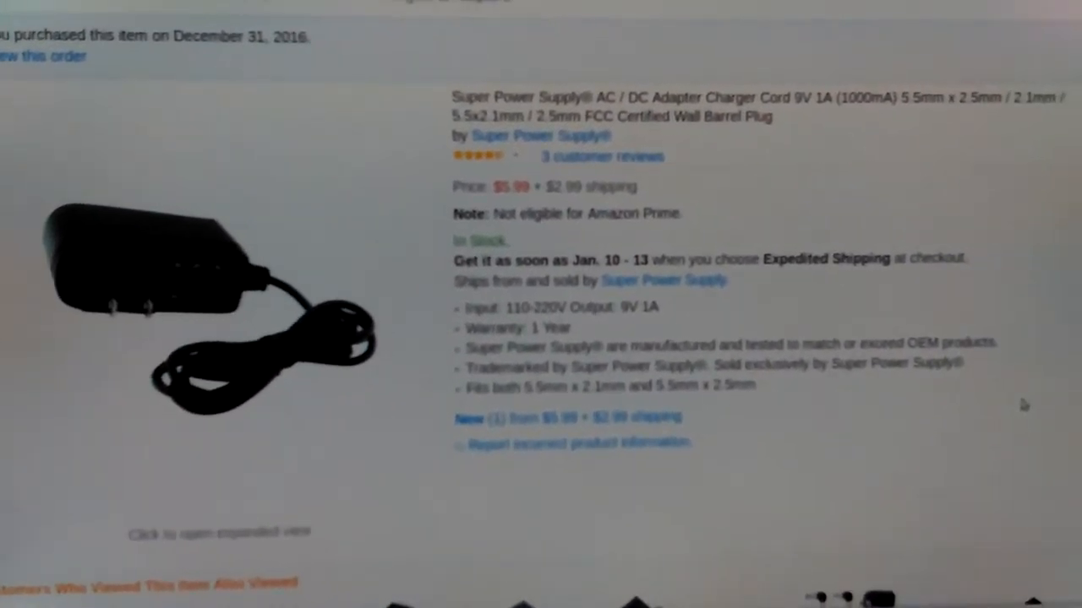